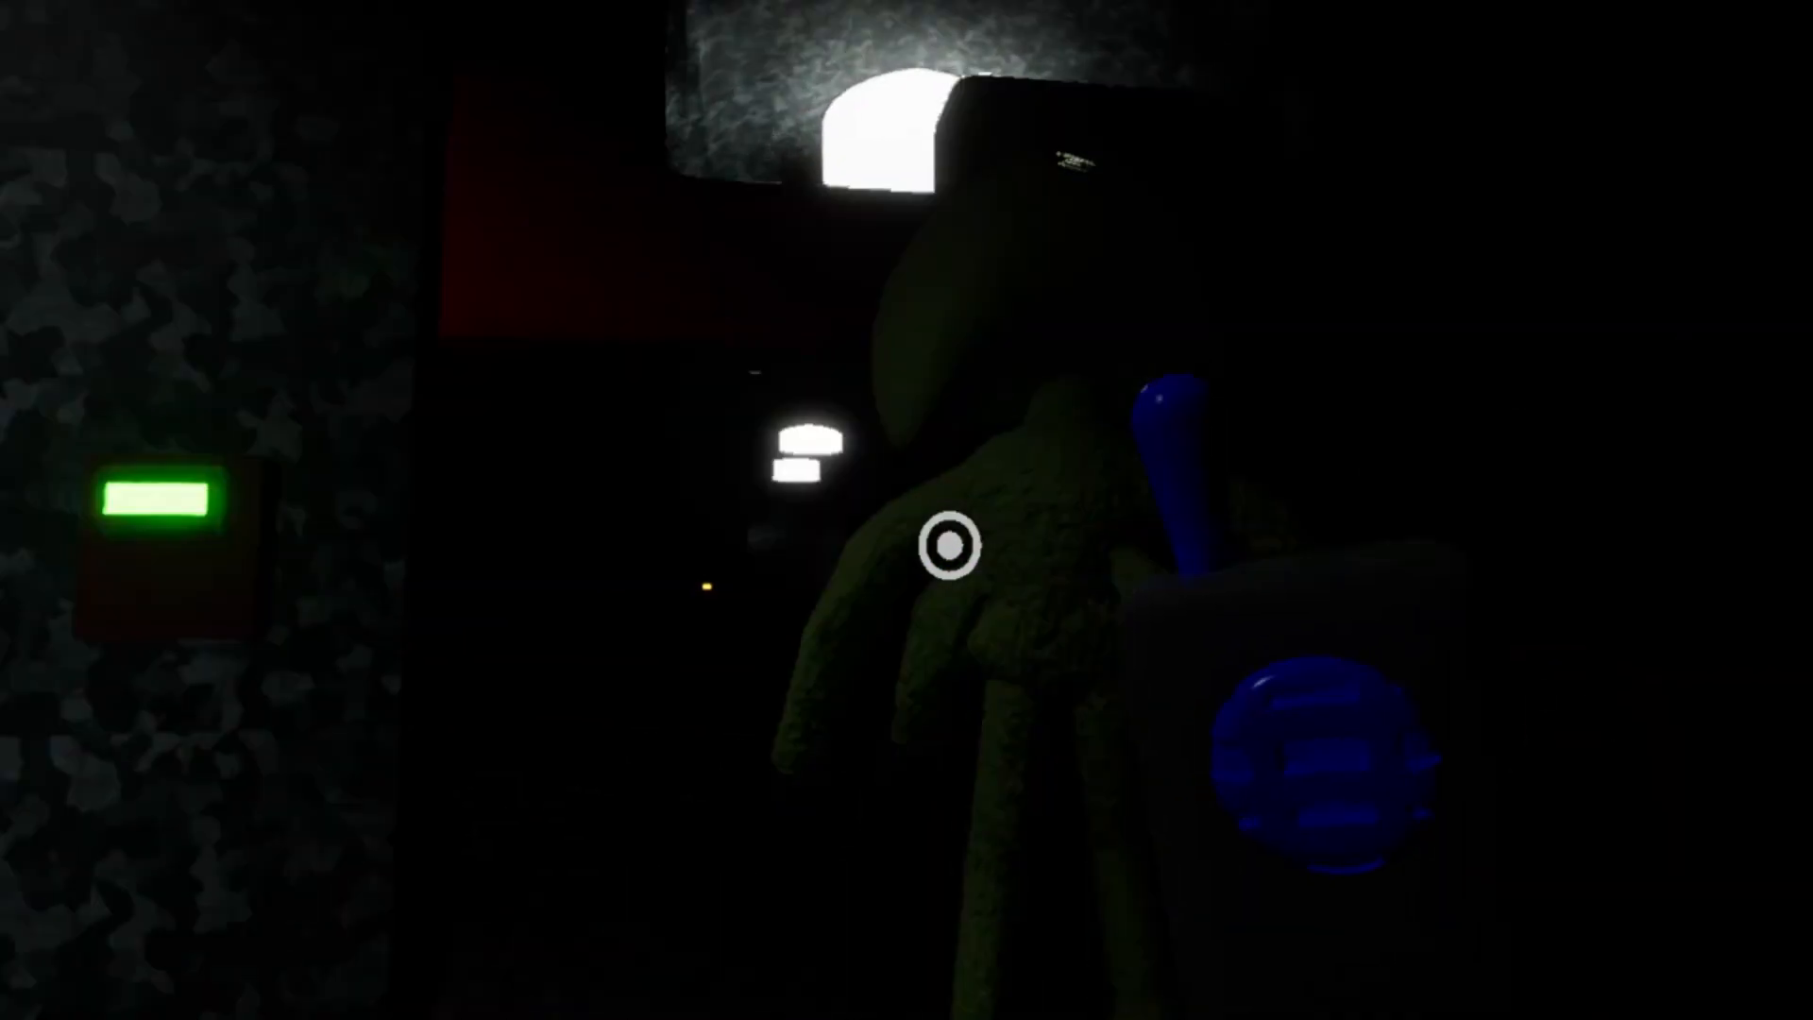
Open the Paused menu showing every quality option at its lowest, with resolution scale at 0%.
key(Escape)
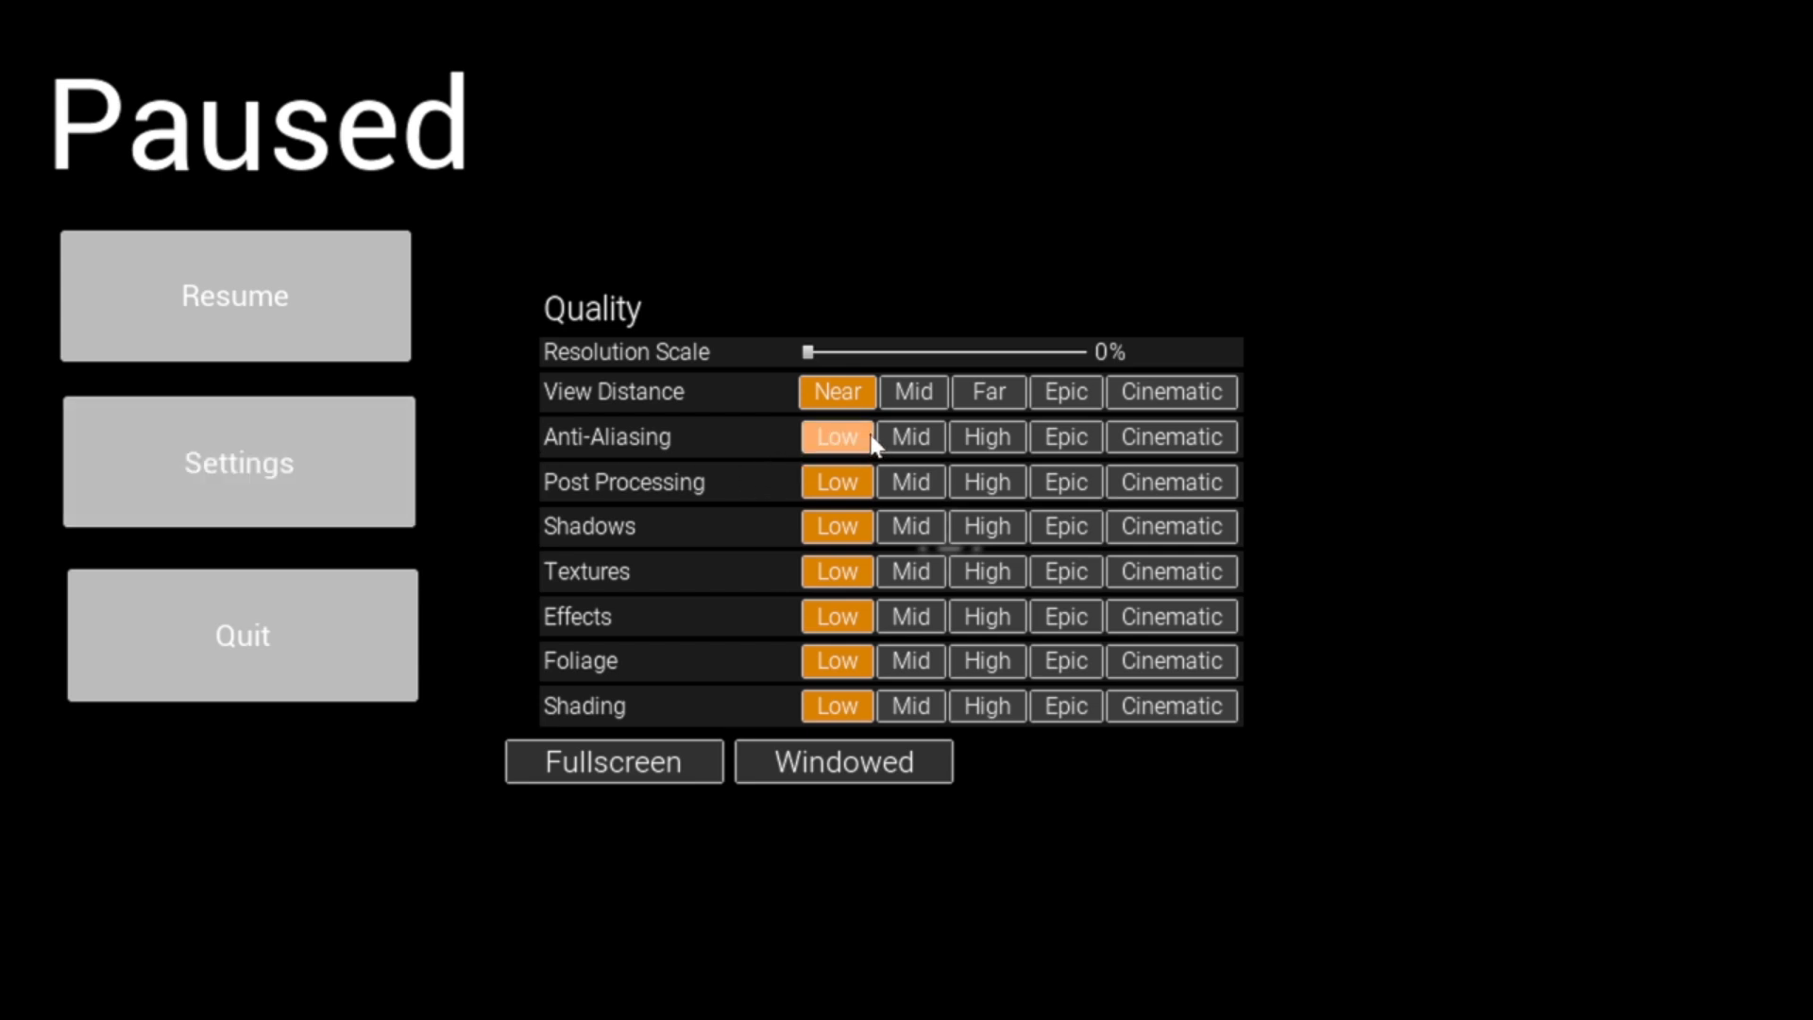
Set View Distance through Shading to Epic, leaving Resolution Scale at 0%.
click(912, 391)
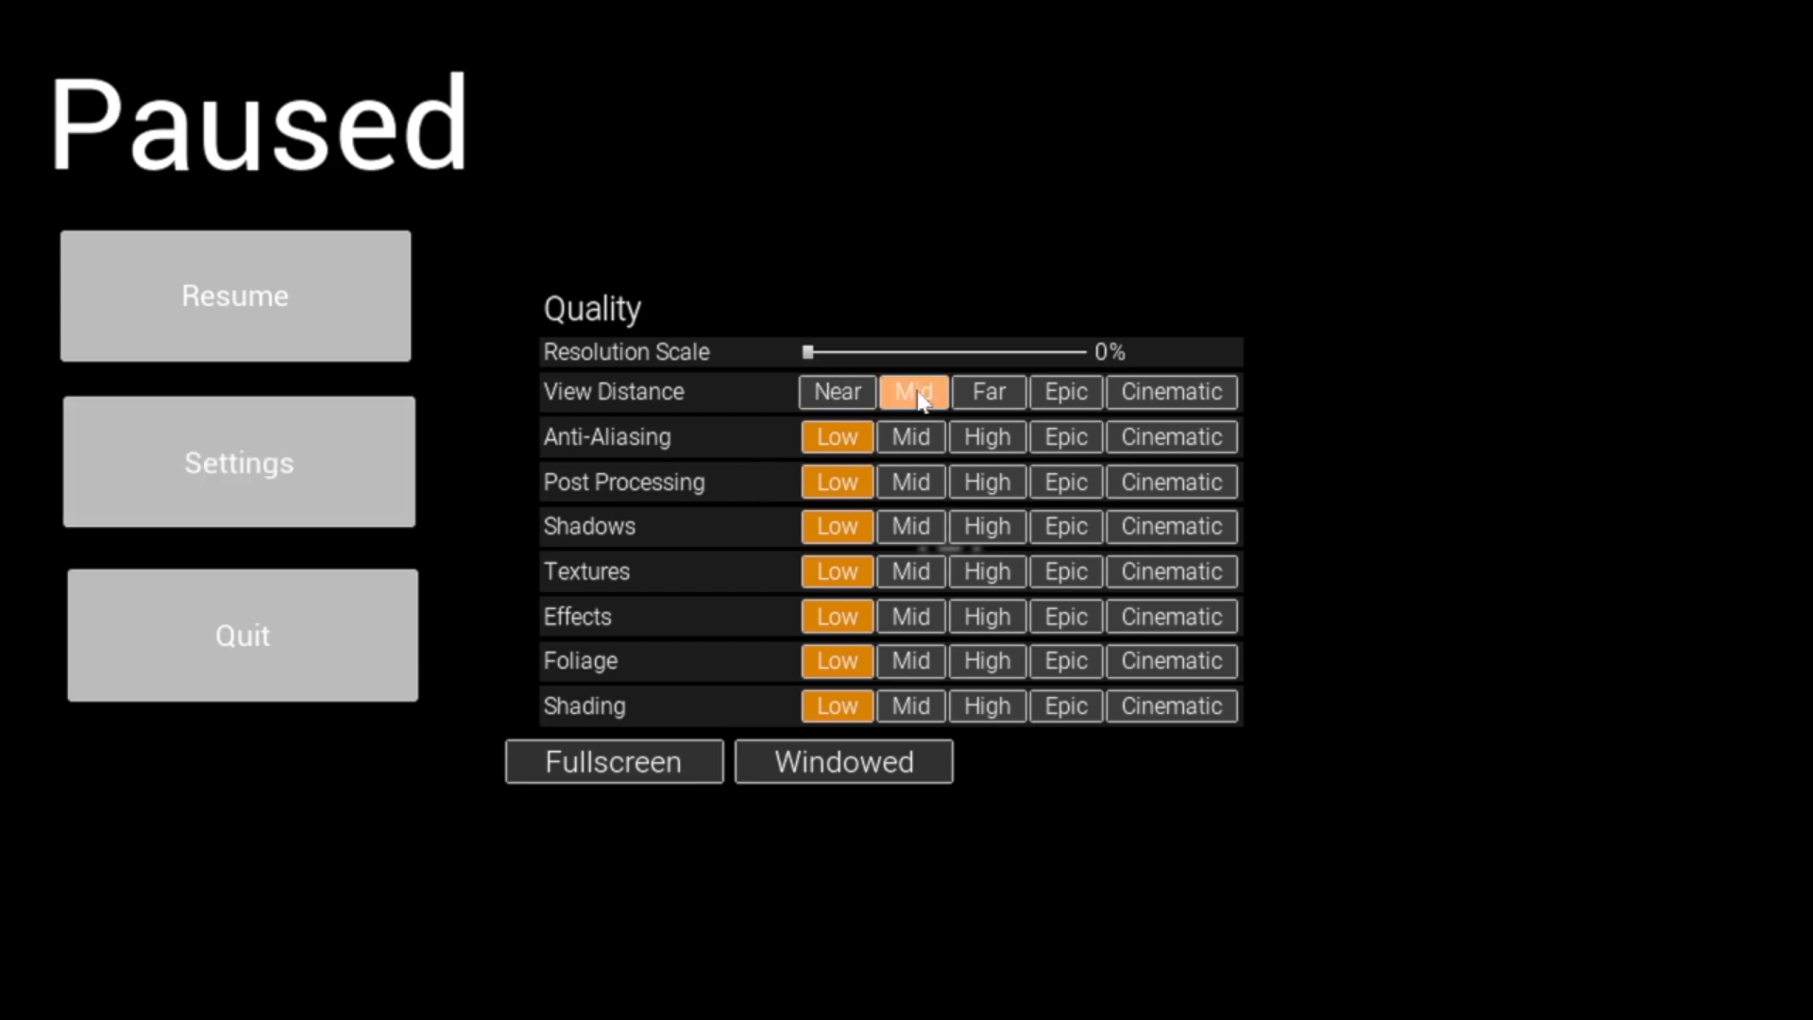
click(988, 391)
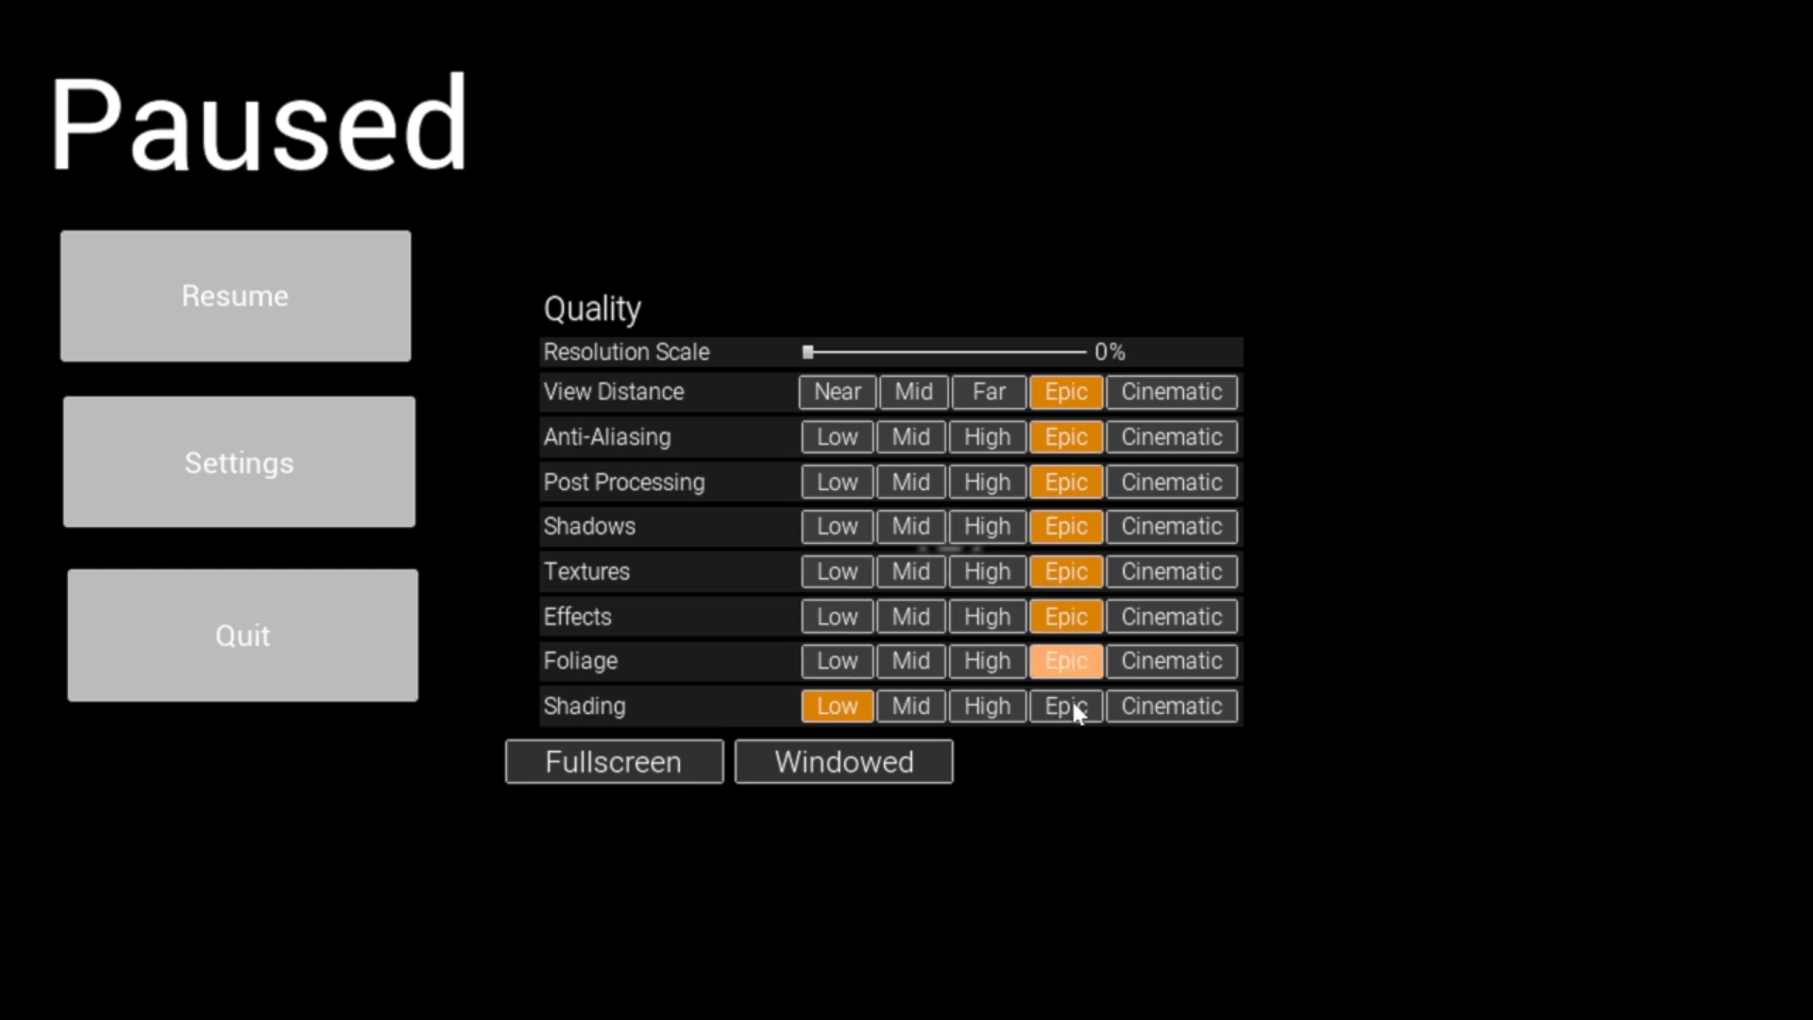
click(1065, 706)
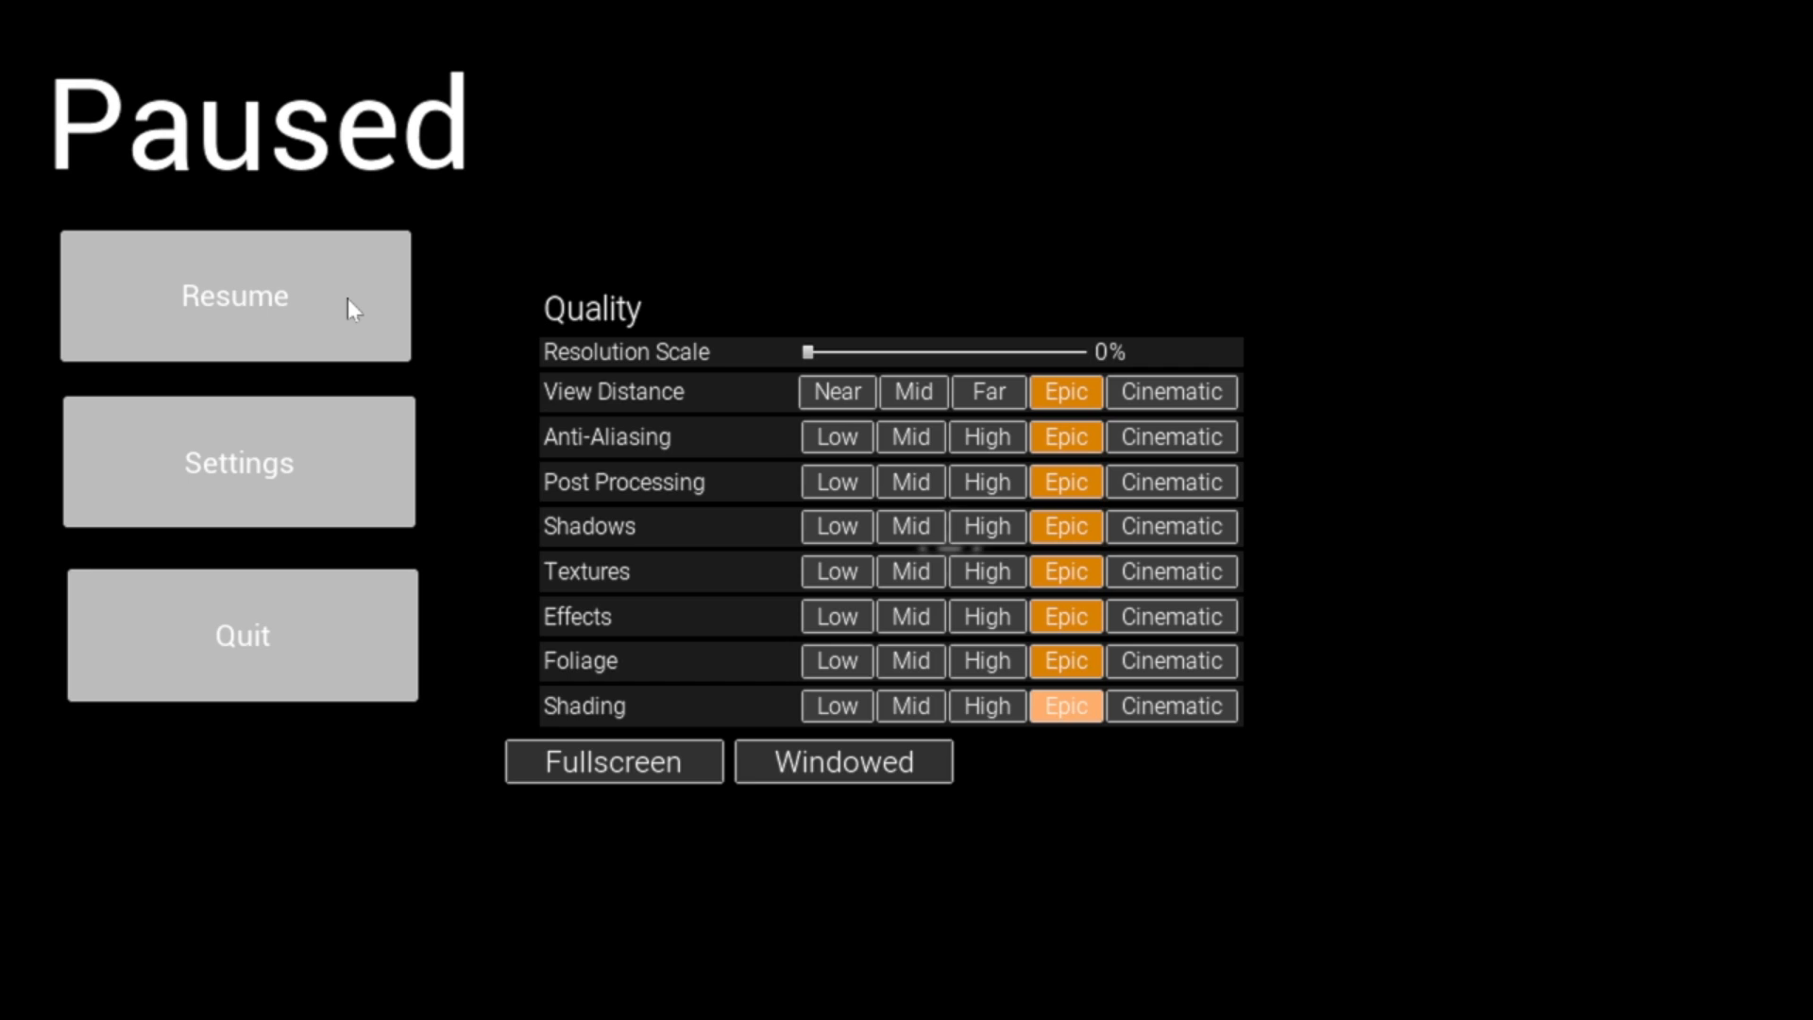